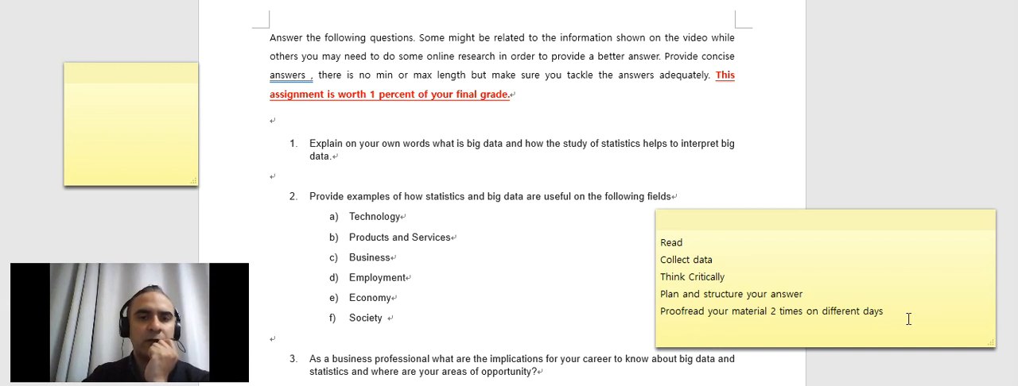
{"action": "mouse_move", "coordinate": [692, 242]}
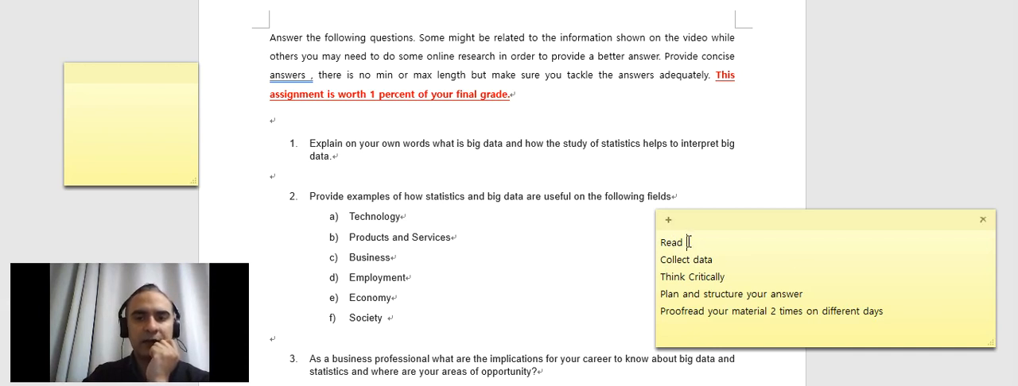
Bring the Word assignment document to the front, hiding the Sticky Notes windows
{"action": "double_click", "coordinate": [671, 242]}
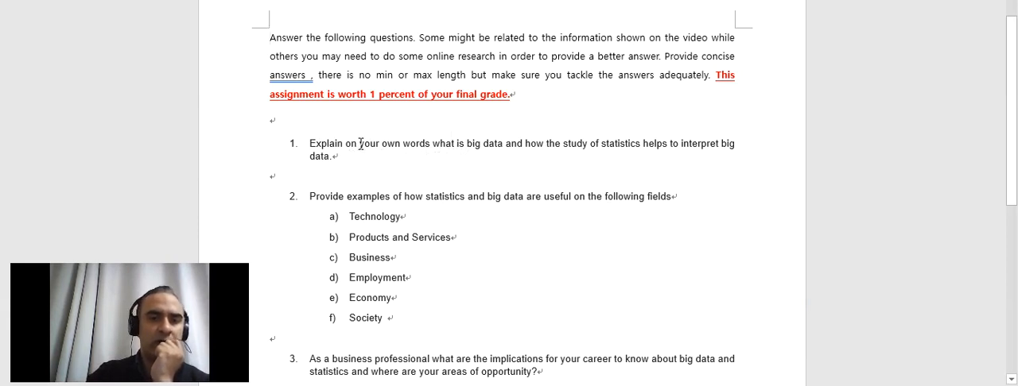
{"action": "double_click", "coordinate": [393, 143]}
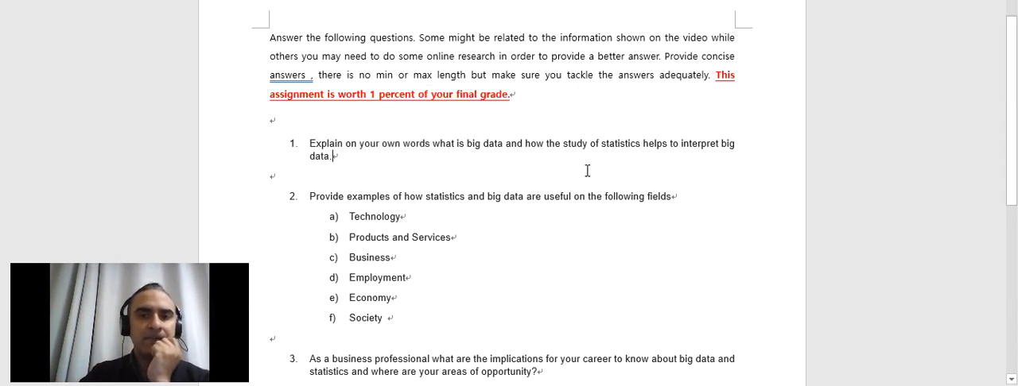
{"action": "mouse_move", "coordinate": [443, 149]}
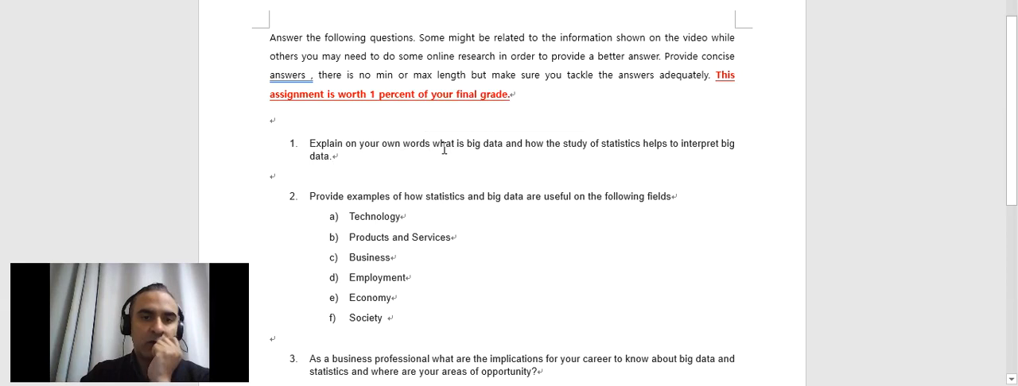
Select the phrase "words what is big data" in question 1
{"action": "left_click_drag", "start_coordinate": [404, 144], "coordinate": [504, 143]}
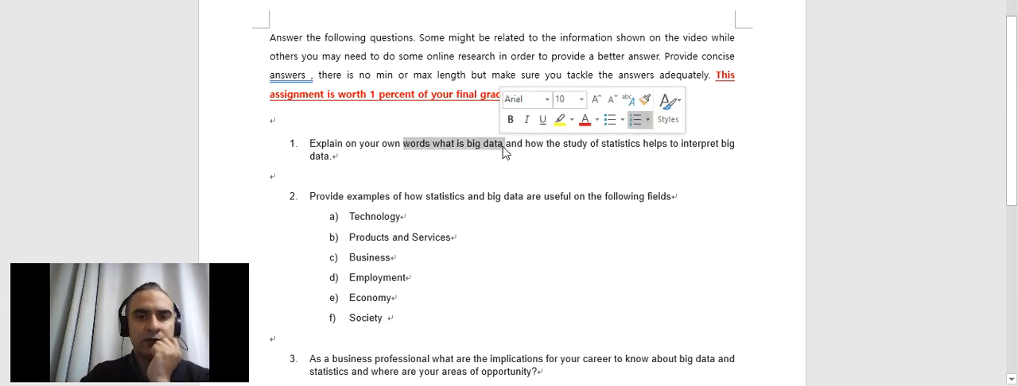
{"action": "mouse_move", "coordinate": [512, 173]}
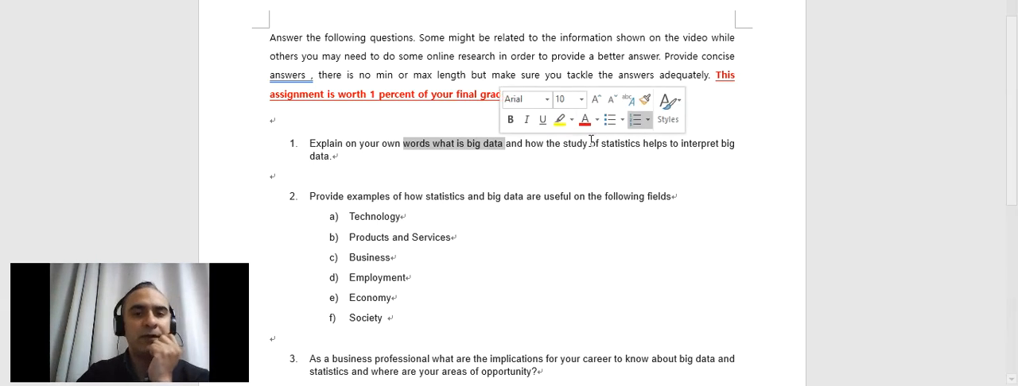
Clear the selection in question 1 and bring the tips sticky note beside the document
{"action": "left_click", "coordinate": [528, 143]}
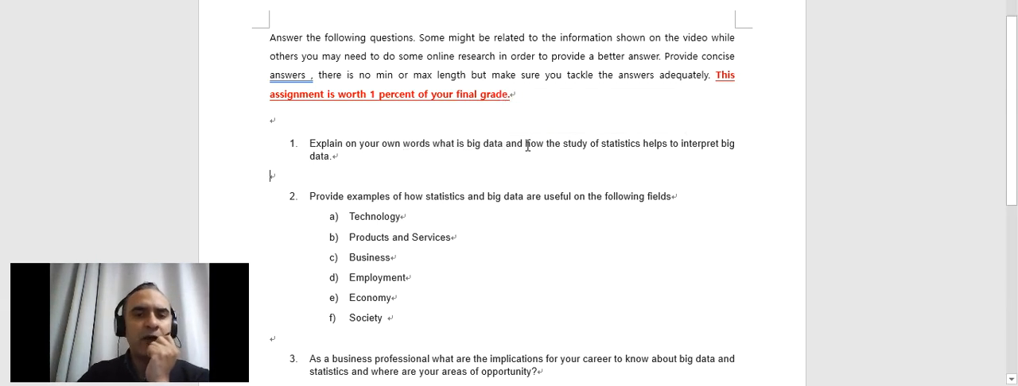
{"action": "left_click_drag", "start_coordinate": [525, 143], "coordinate": [334, 155]}
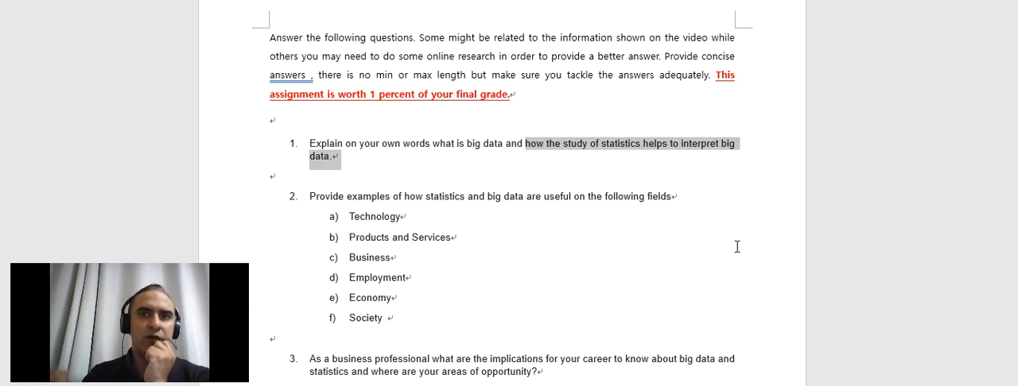
{"action": "mouse_move", "coordinate": [569, 364]}
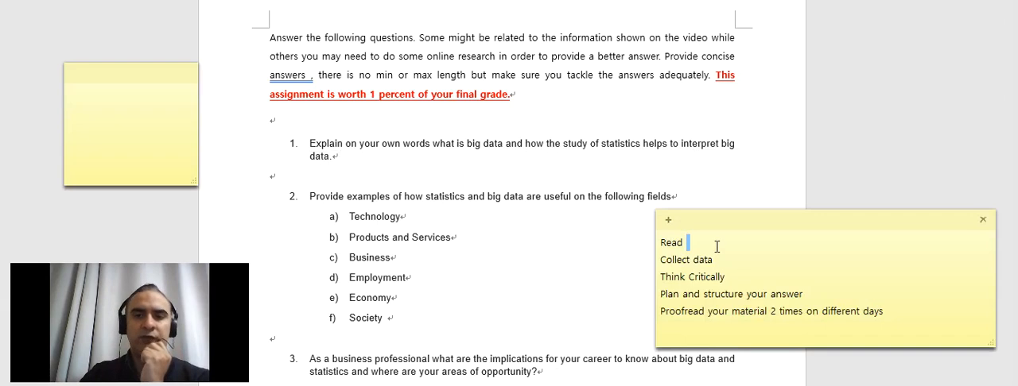
Number the Read tip as "1." in the answer-writing tips sticky note
{"action": "double_click", "coordinate": [671, 242]}
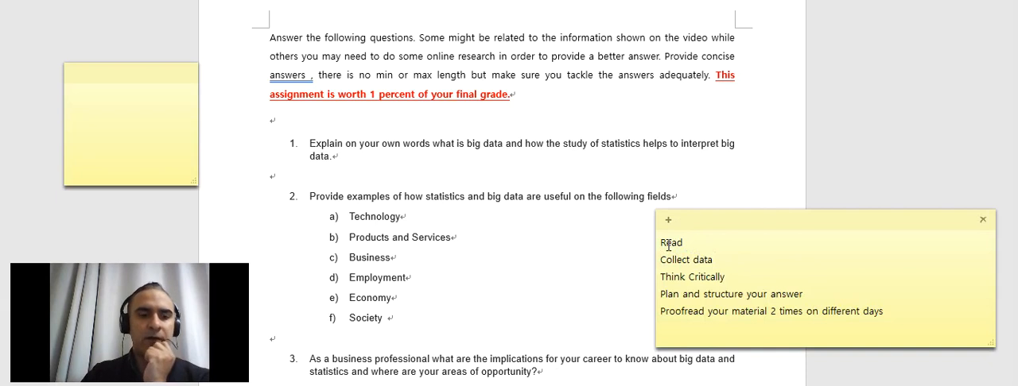
{"action": "type", "text": "1."}
{"action": "type", "text": ", U"}
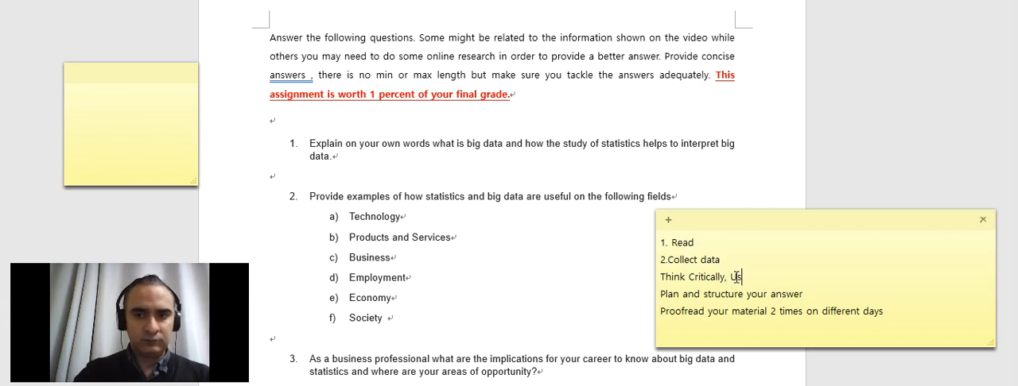
Extend the Think Critically tip with "Use google scholar or books"
{"action": "type", "text": "se google scho"}
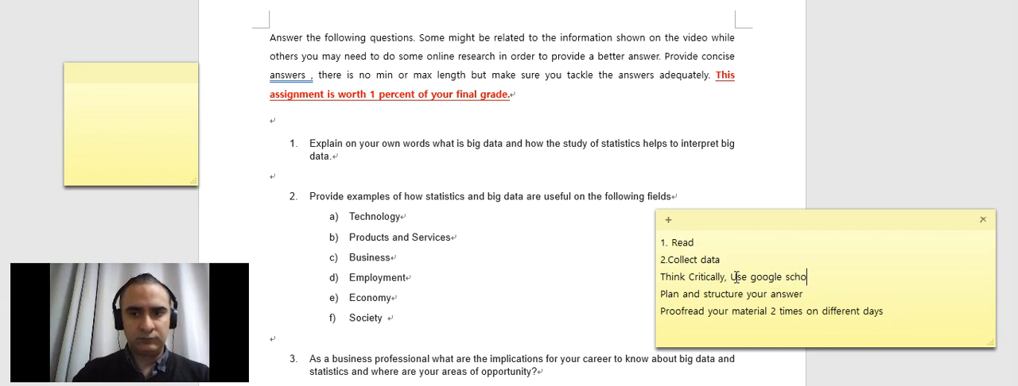
{"action": "type", "text": "lar or book"}
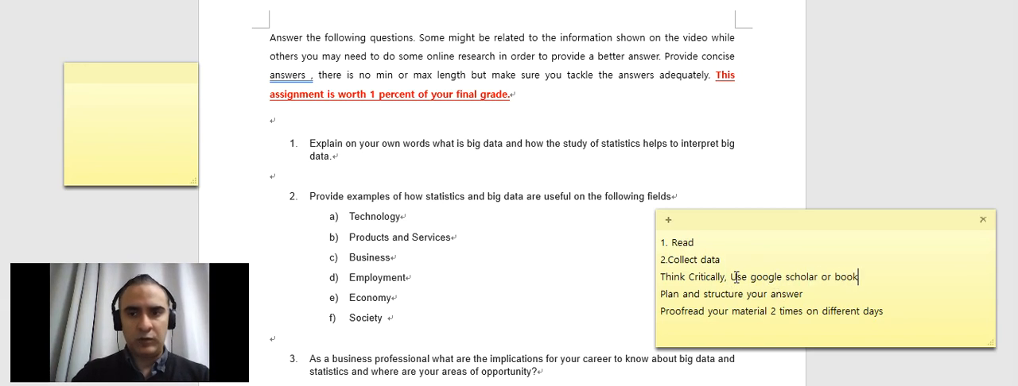
{"action": "type", "text": "s"}
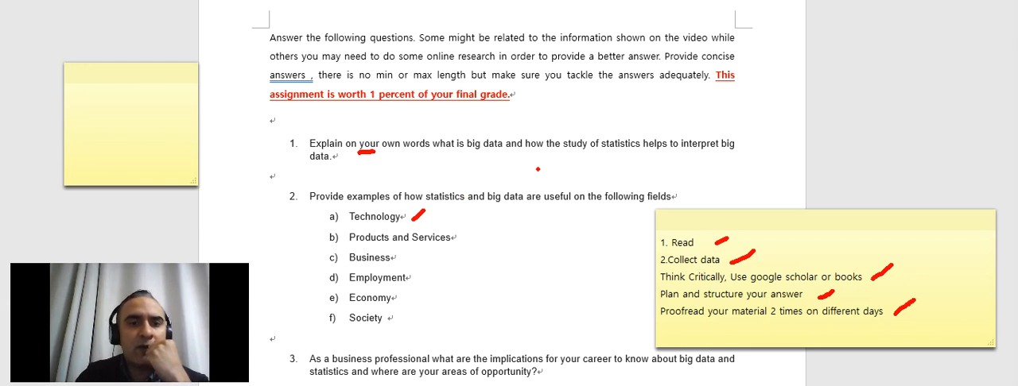
{"action": "mouse_move", "coordinate": [557, 187]}
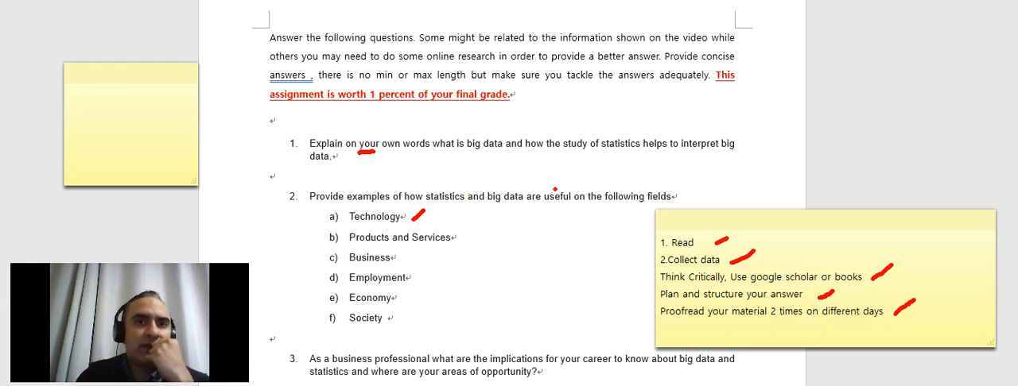